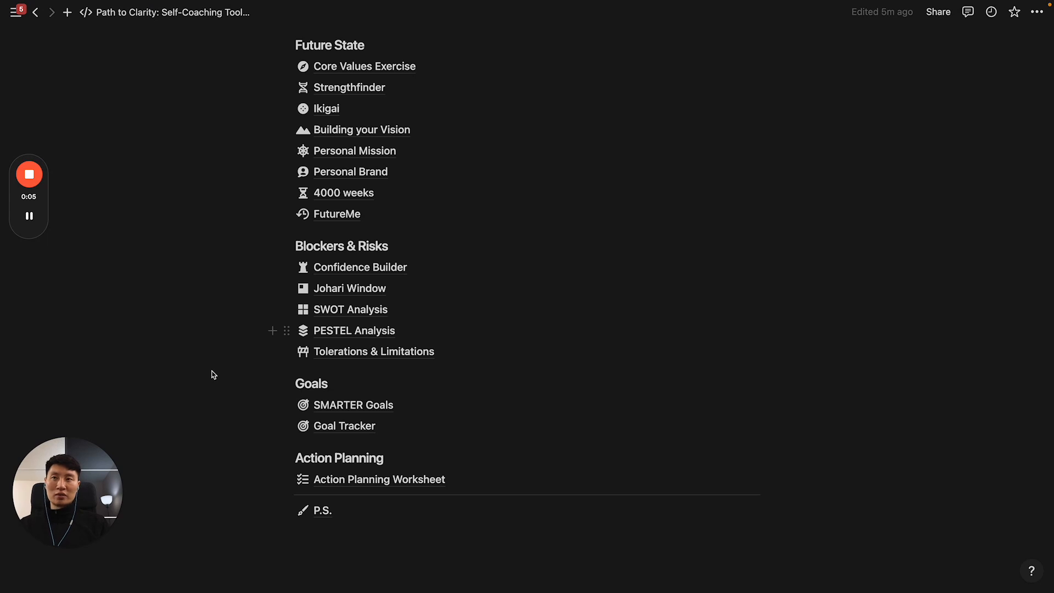
mouse_move(262, 435)
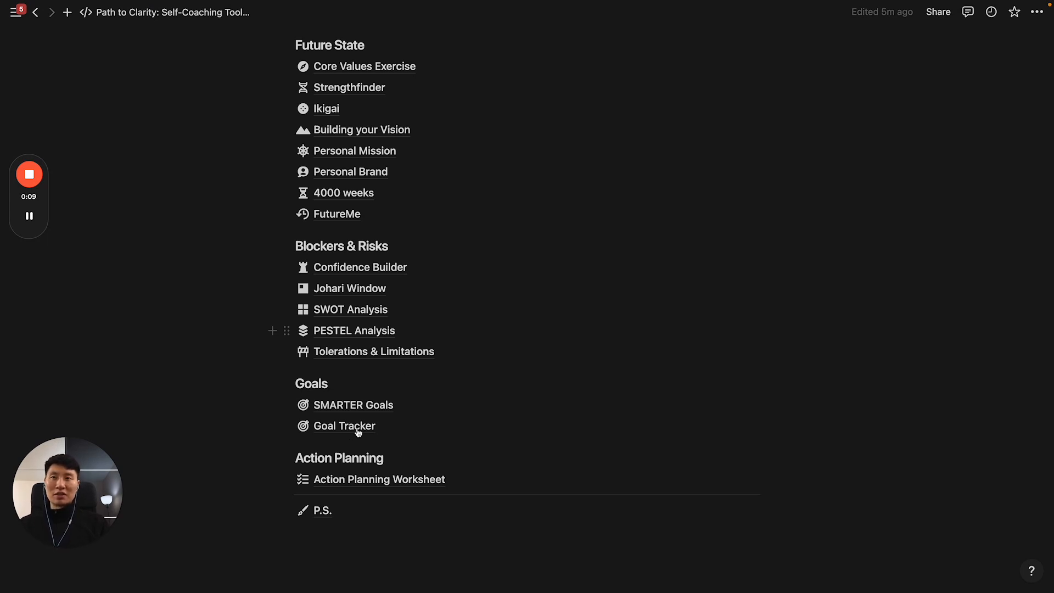
- Go to the Goal Tracker page and reveal its Goals, Life Areas and Task Pool databases
click(344, 426)
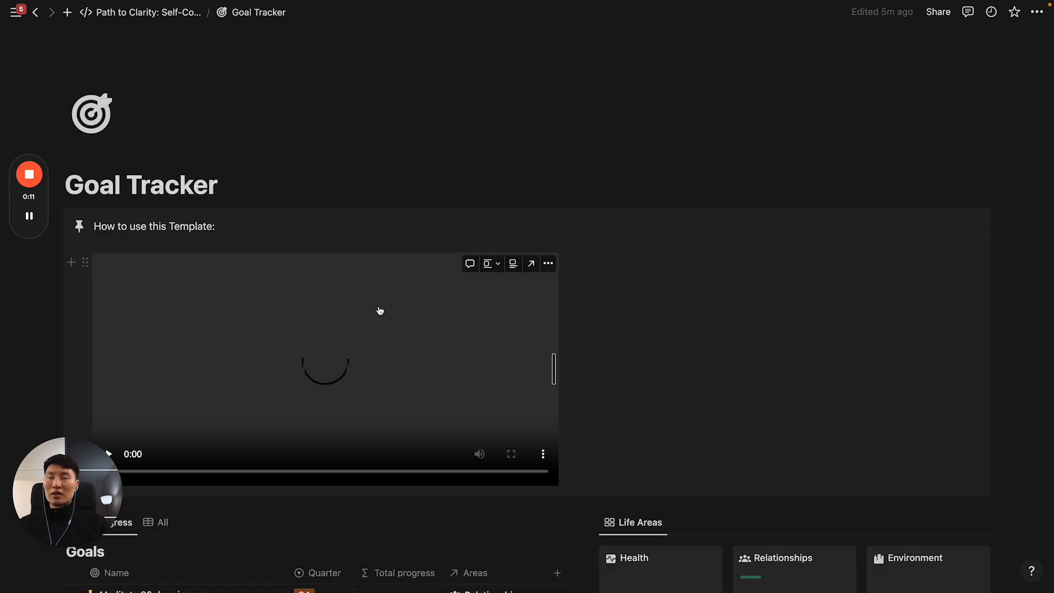
scroll(down, 3)
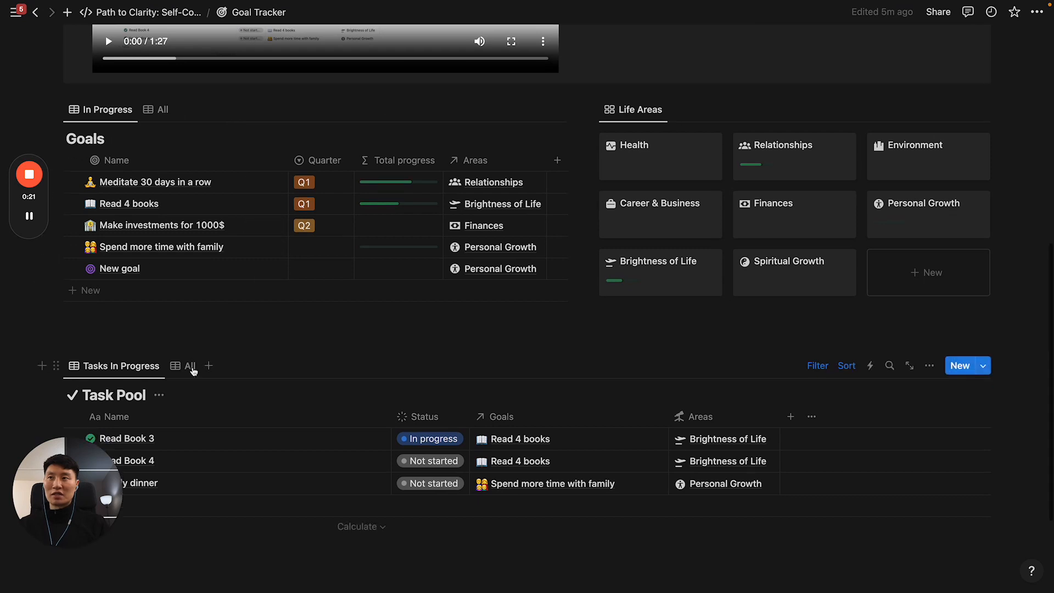
scroll(down, 3)
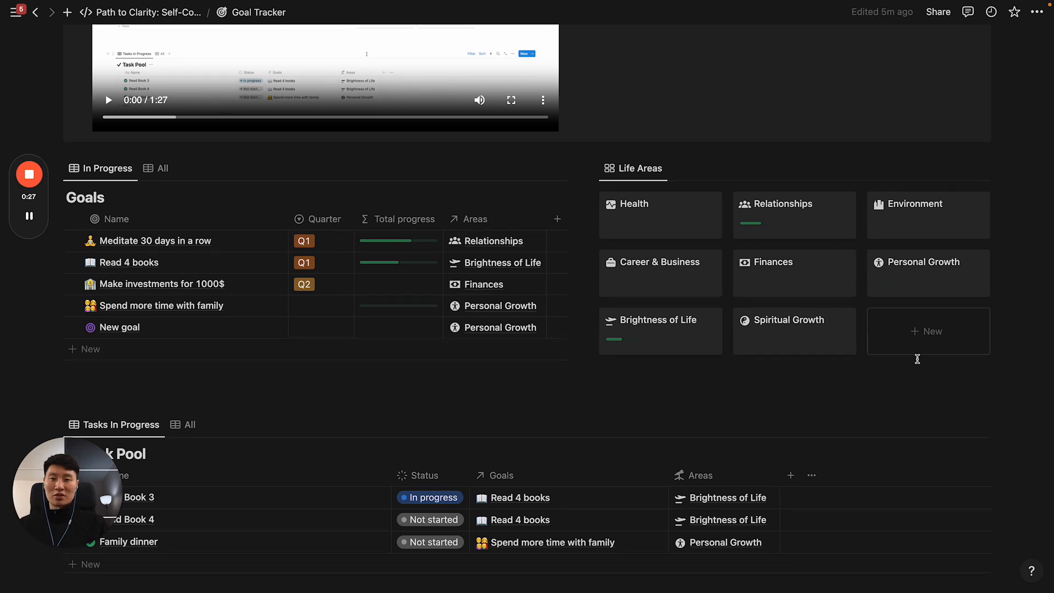
mouse_move(670, 227)
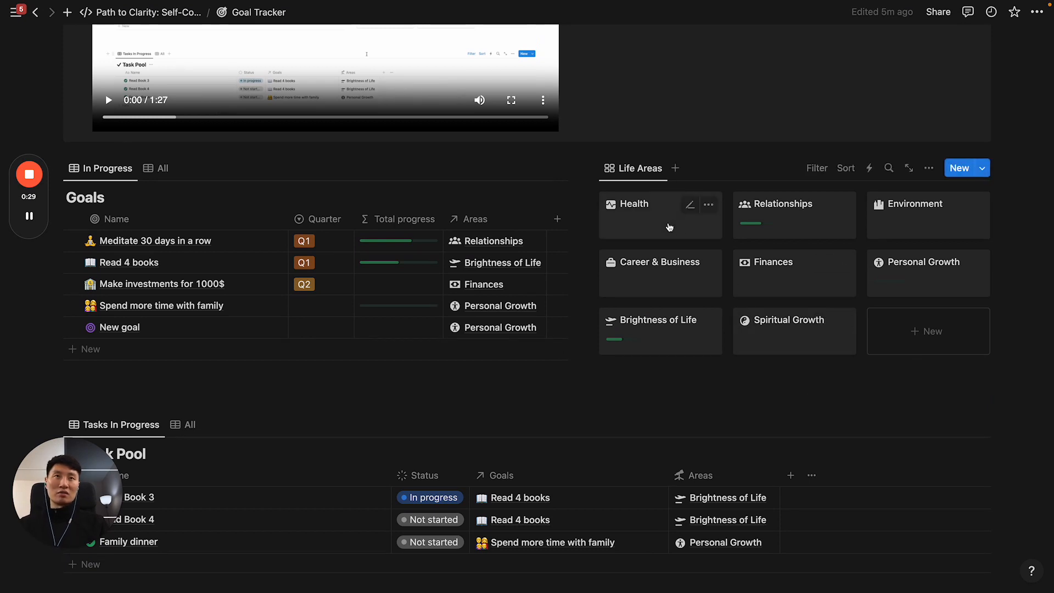
click(633, 204)
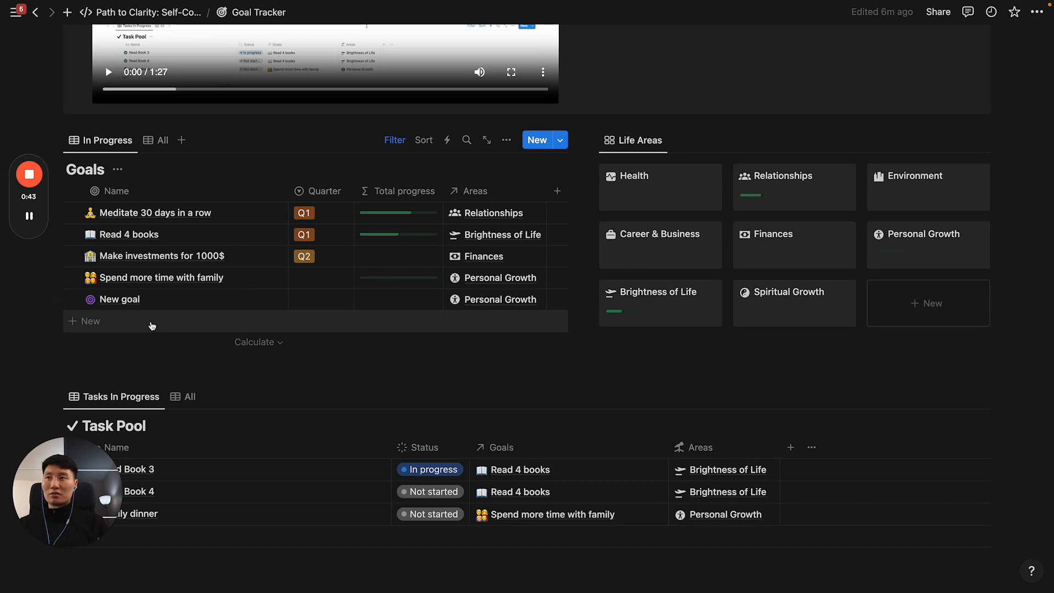
- Add a sixth untitled 'New goal' row and select its Quarter cell
click(90, 320)
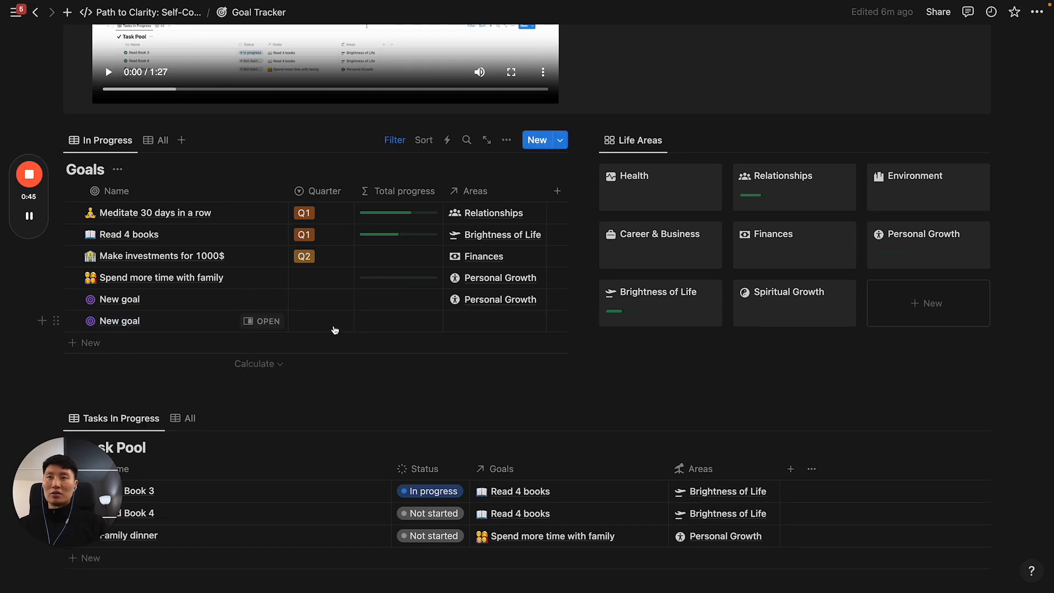
click(320, 320)
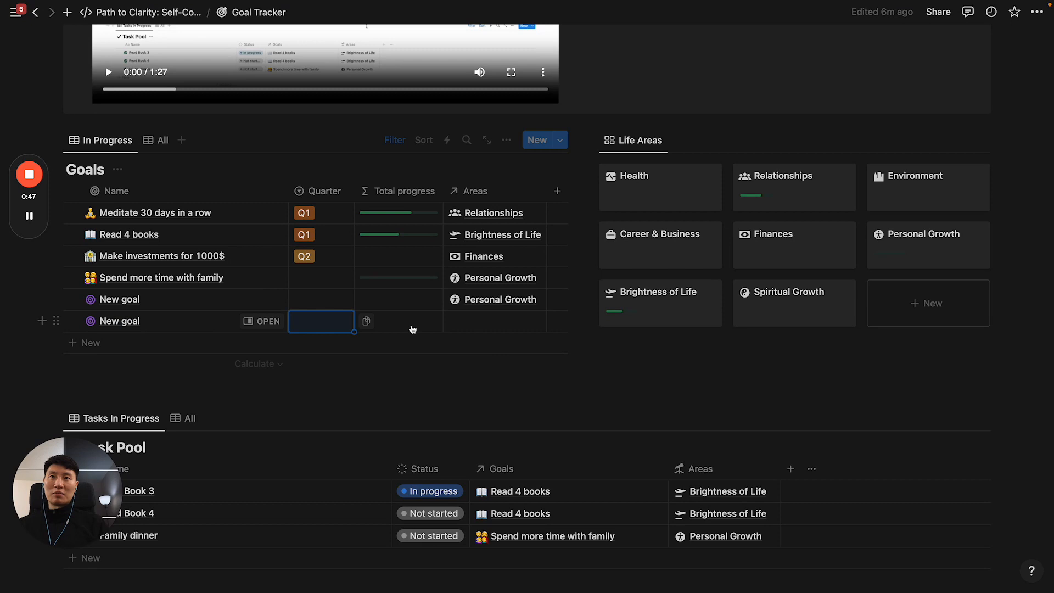
mouse_move(405, 330)
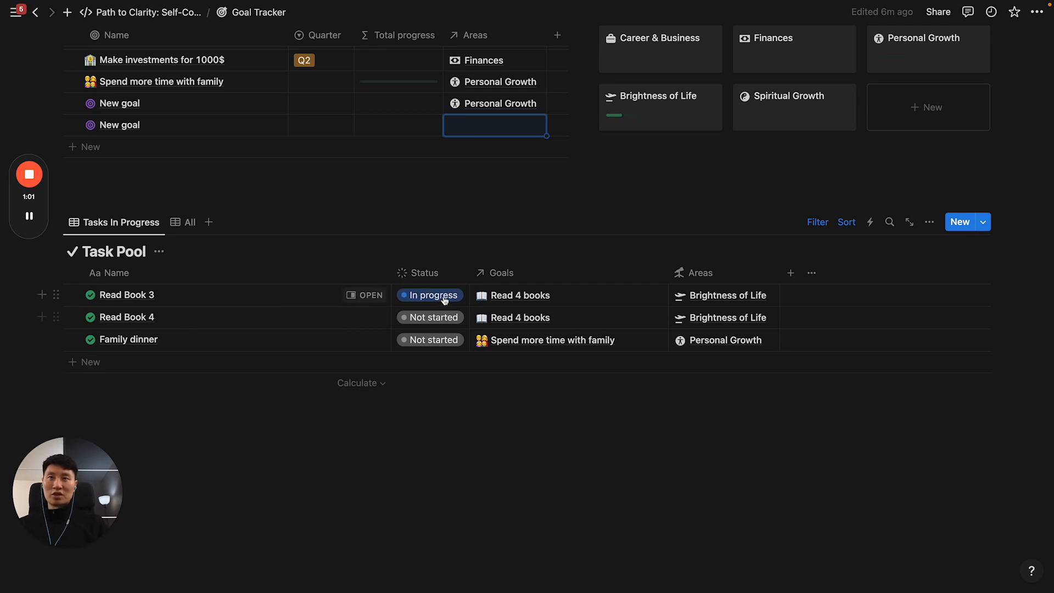
- Show Read Book 3's status options: On pause, Not started, In progress, Done
click(429, 295)
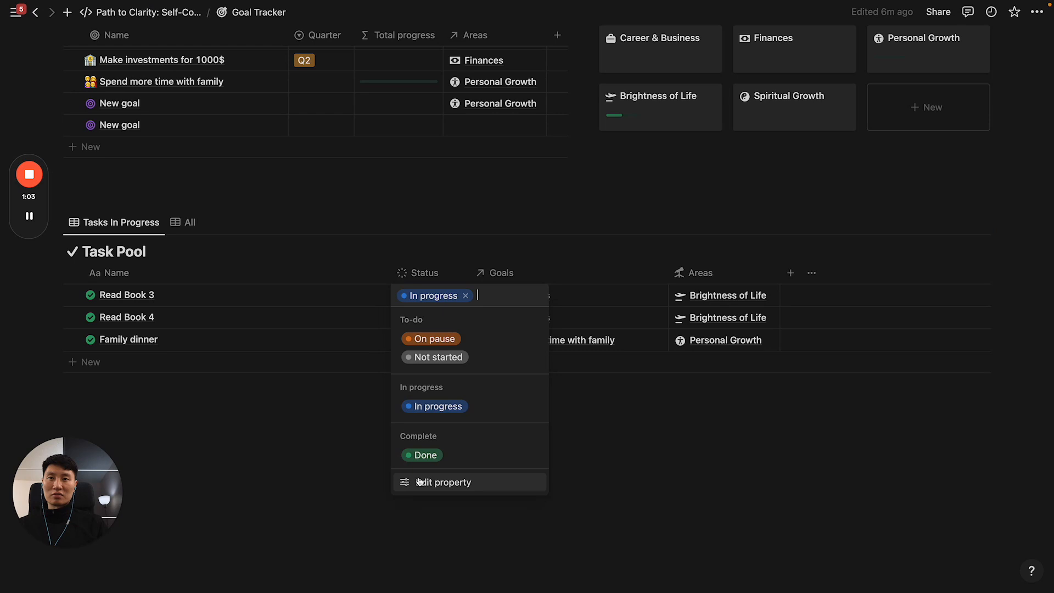
mouse_move(417, 475)
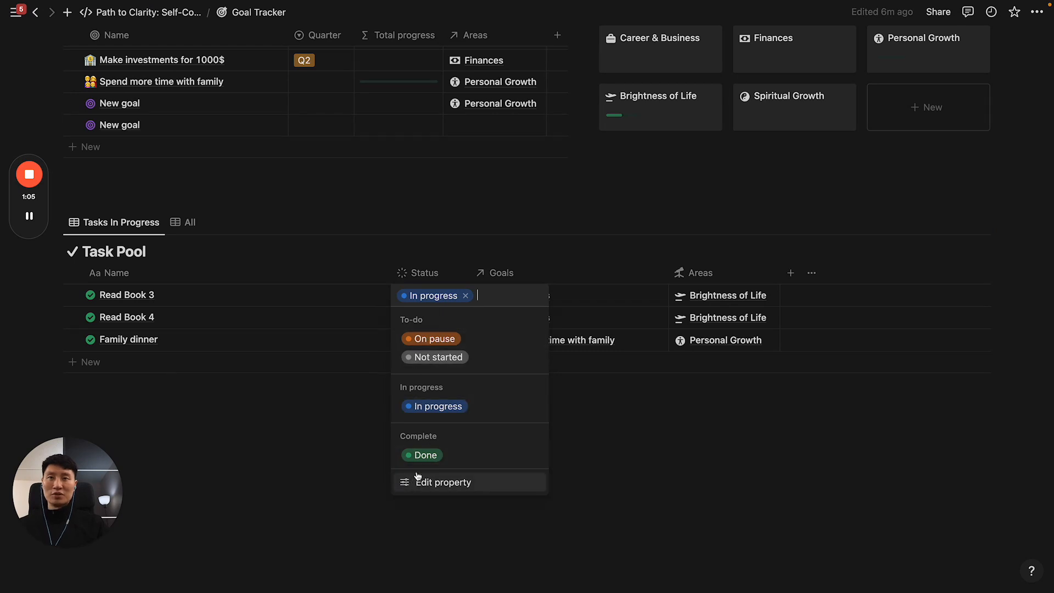